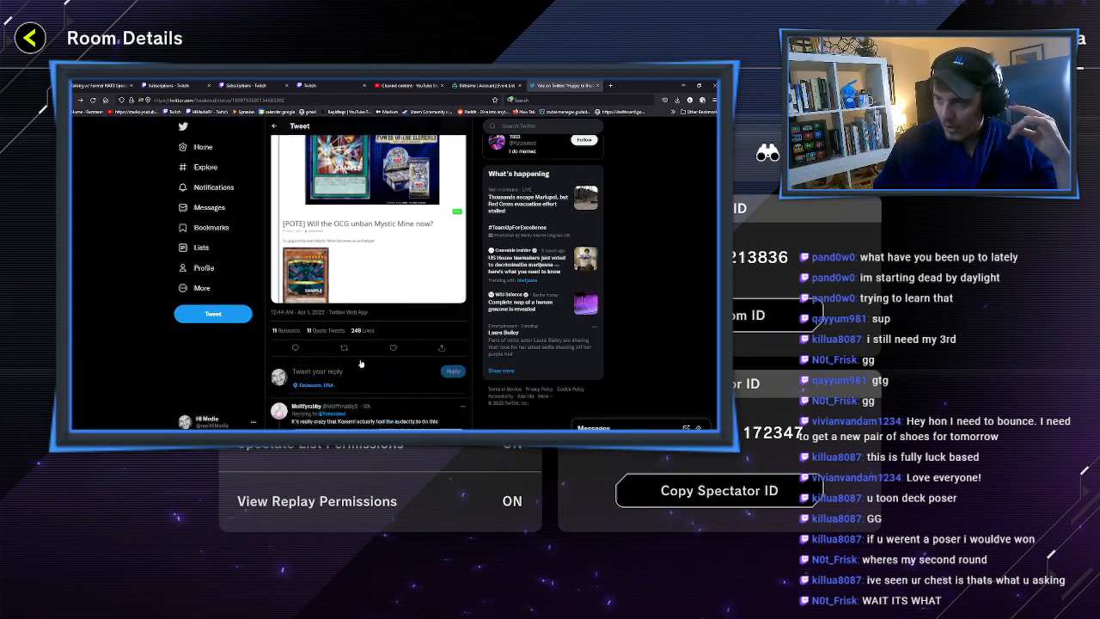
Scroll down the tweet's image to the leaked Mystic Mine card texts
scroll("down", 3)
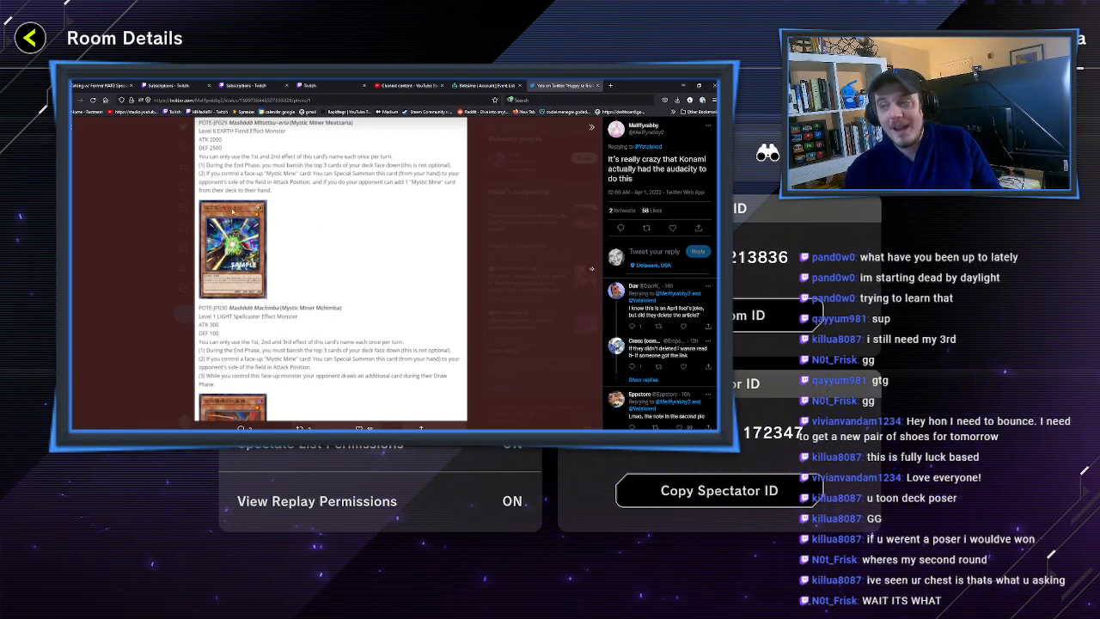
scroll("down", 3)
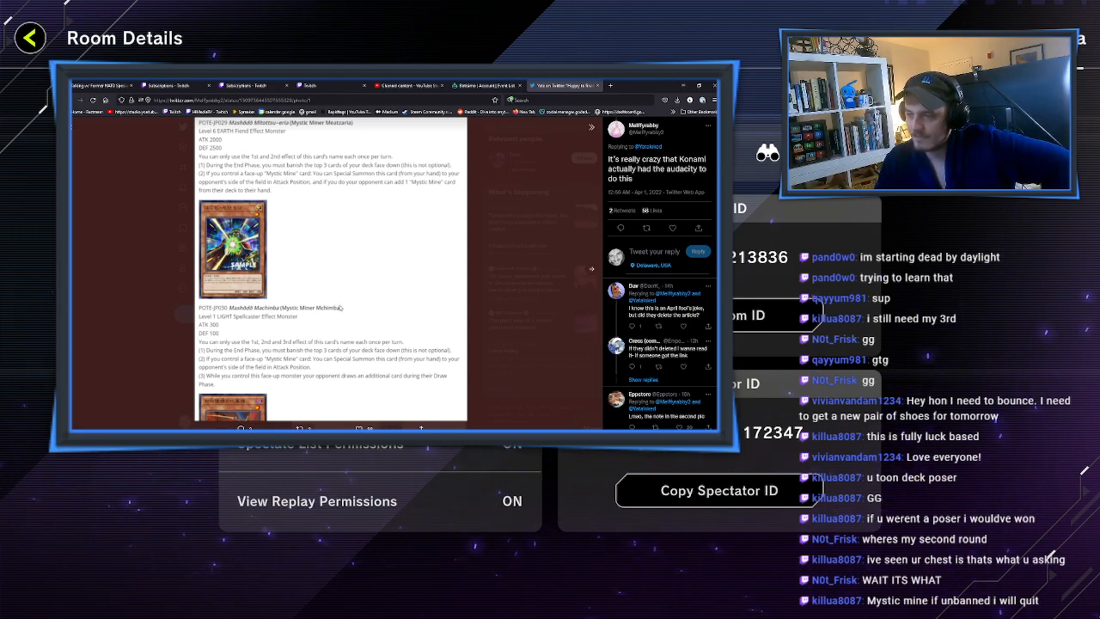
Finish the card texts, search Google for 'mystic mine', and open its official card database page
scroll("down", 3)
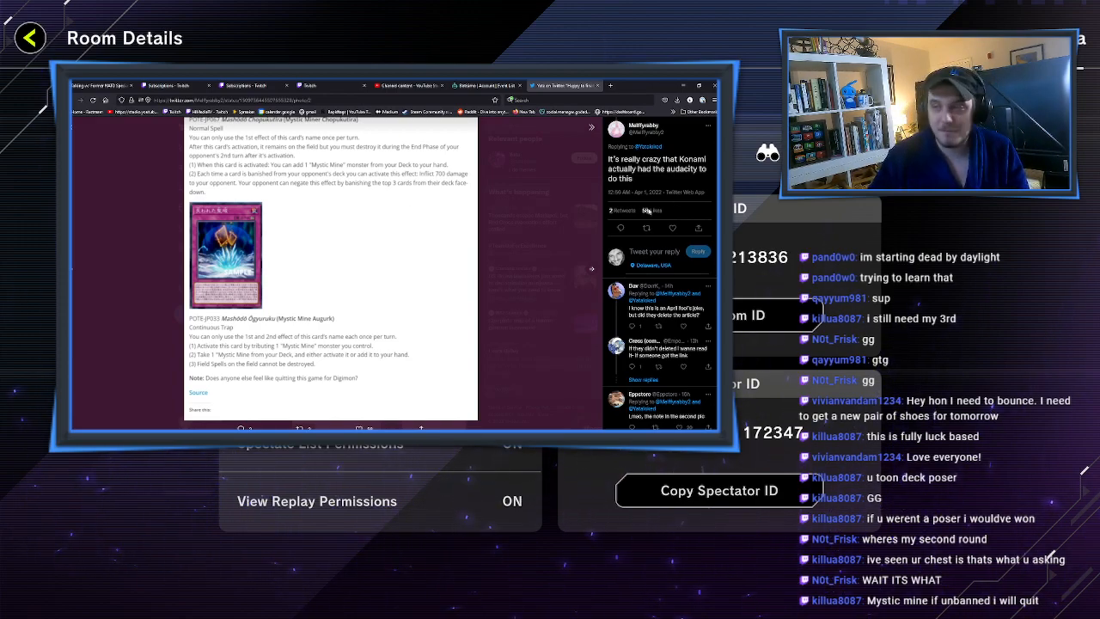
mouse_move(279, 424)
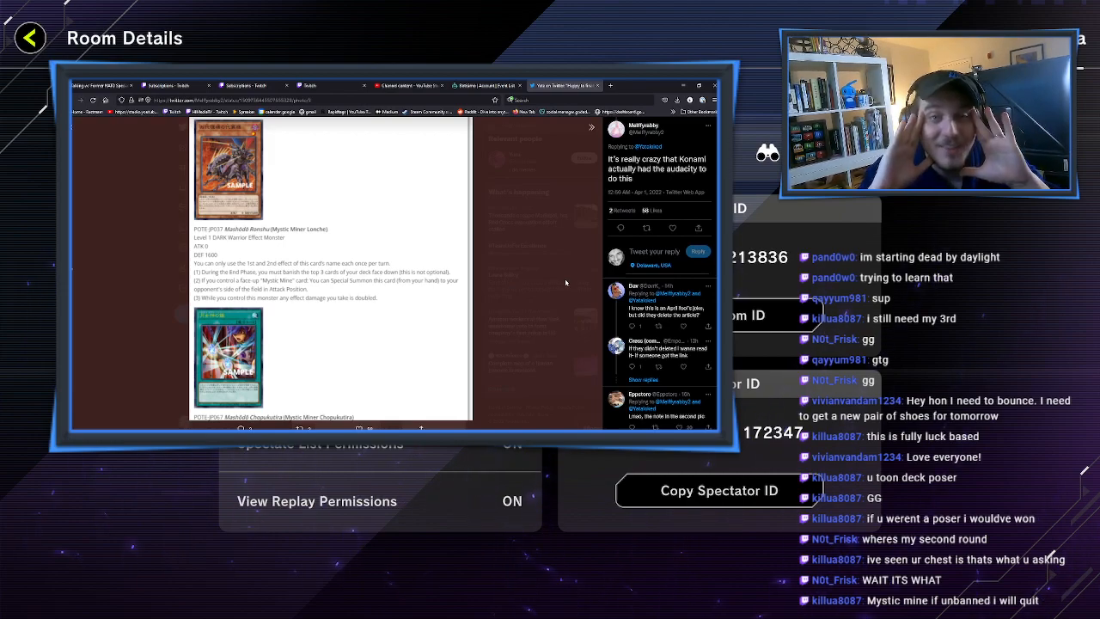
mouse_move(534, 294)
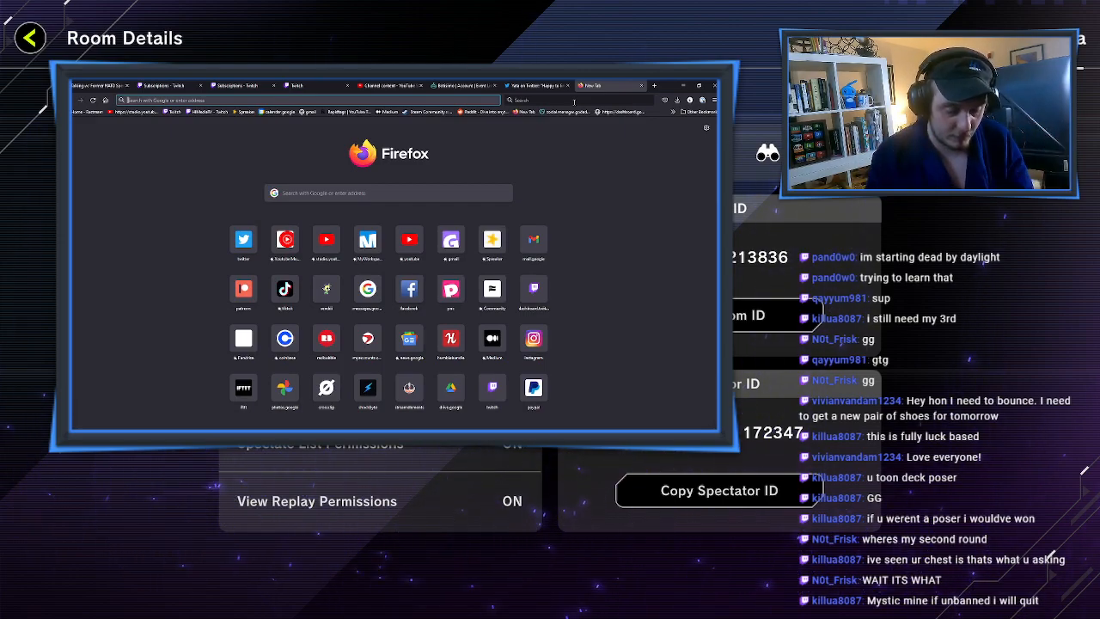
type("mystic mine")
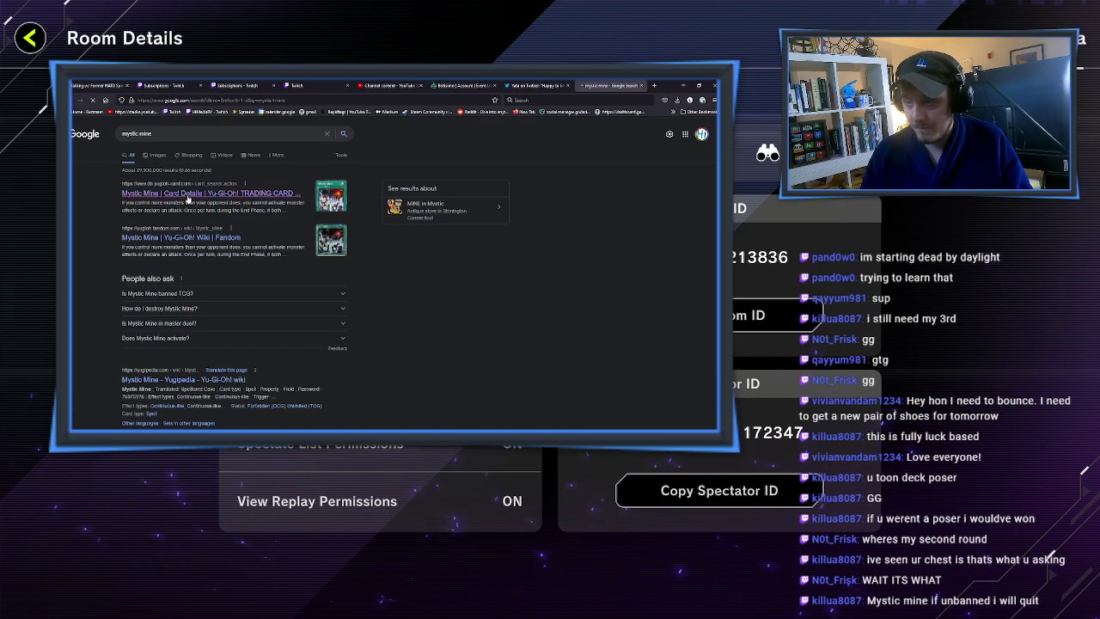
left_click(210, 193)
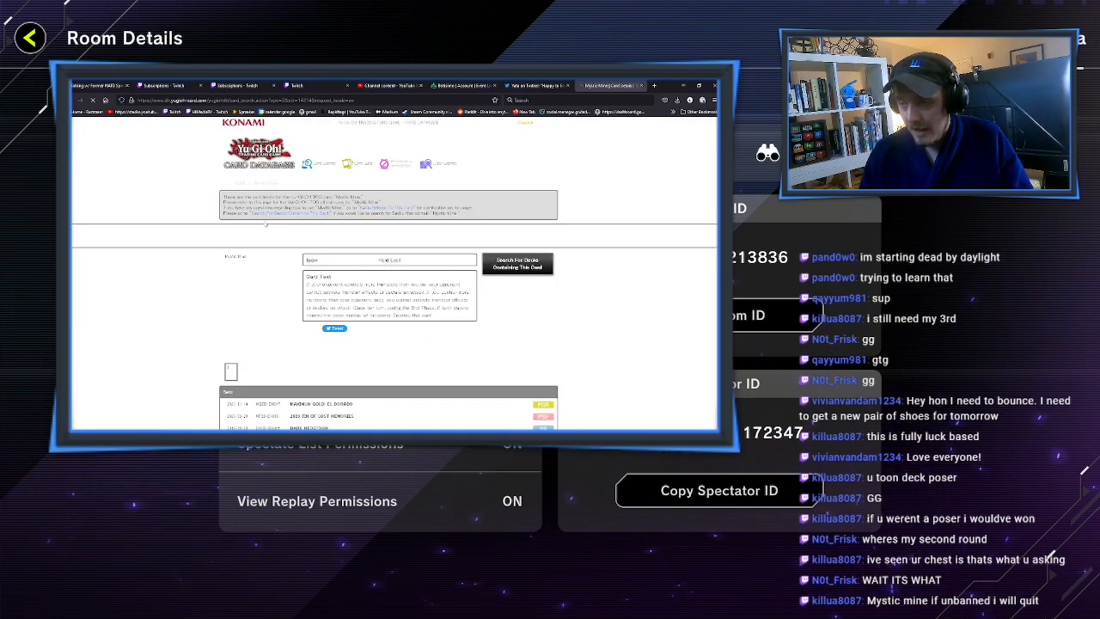